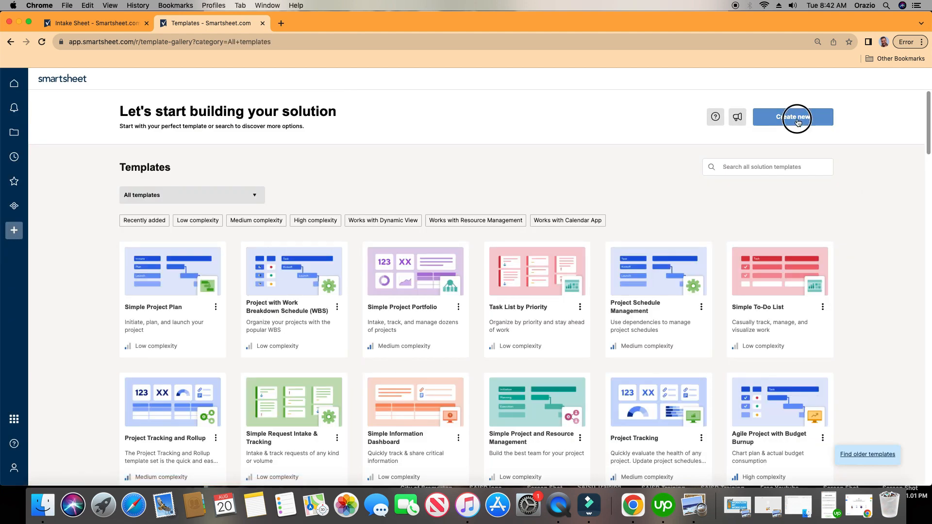
Create a new form and name it 'Form ABC'.
left_click(792, 116)
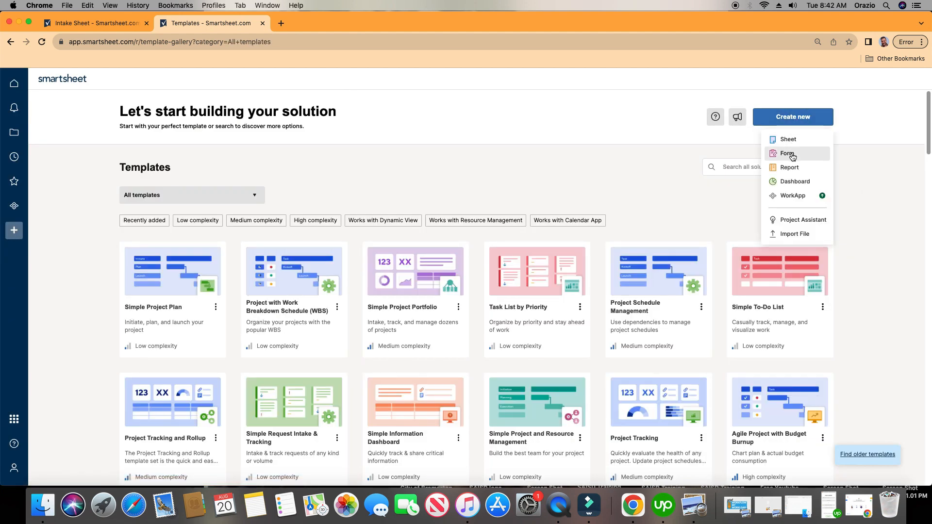
left_click(787, 153)
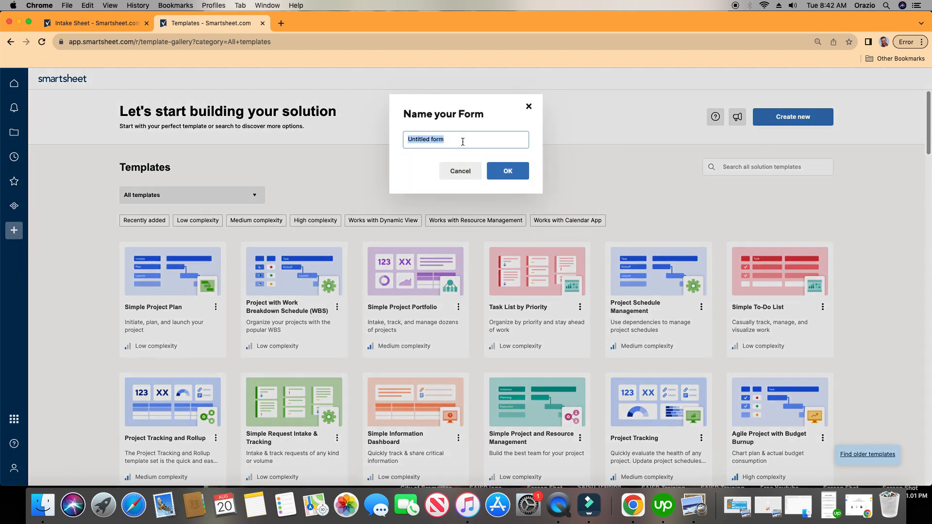
type("Form A")
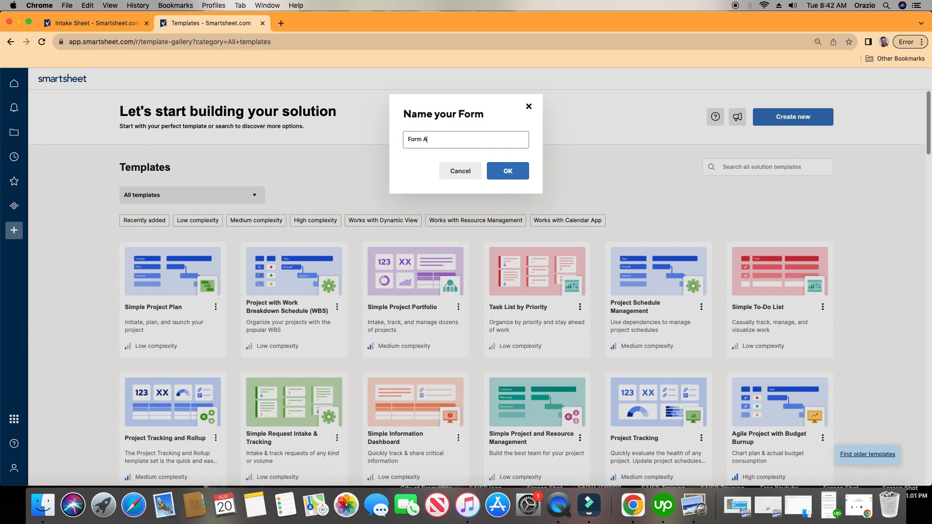
type("BC")
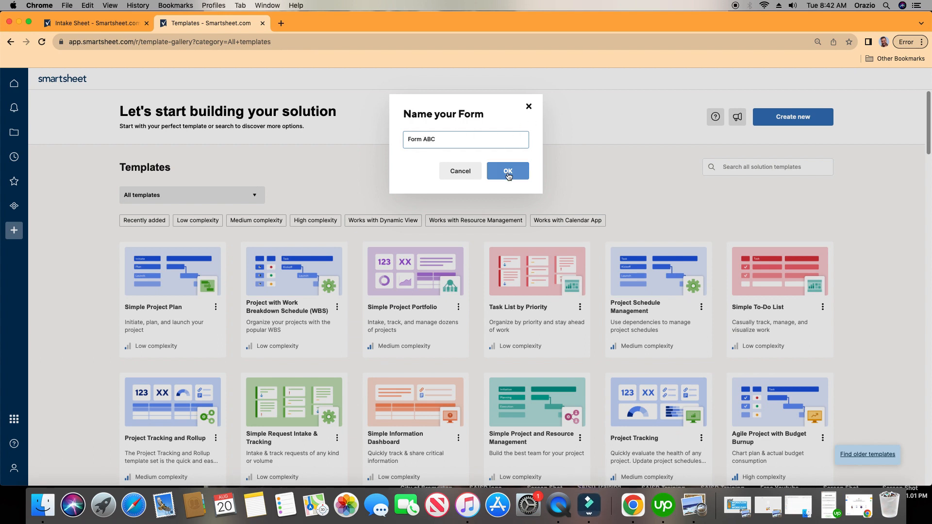
left_click(506, 170)
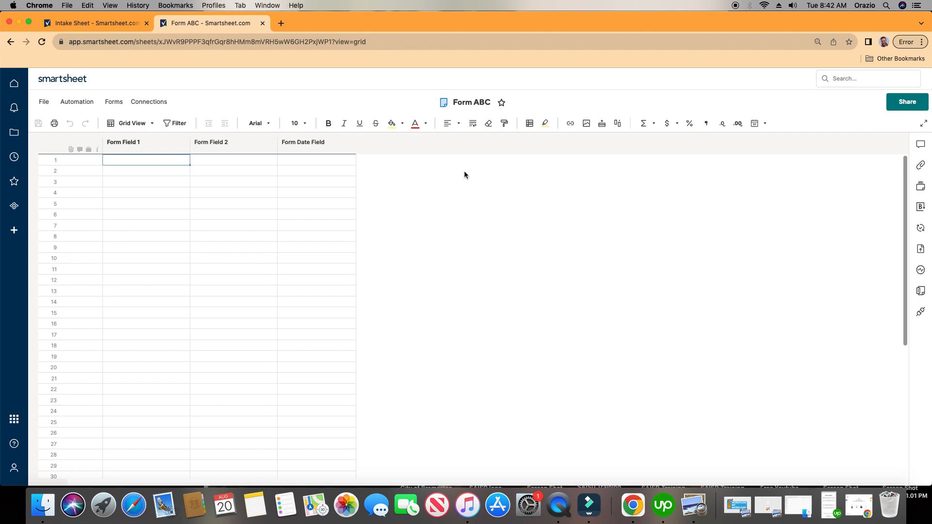
mouse_move(449, 190)
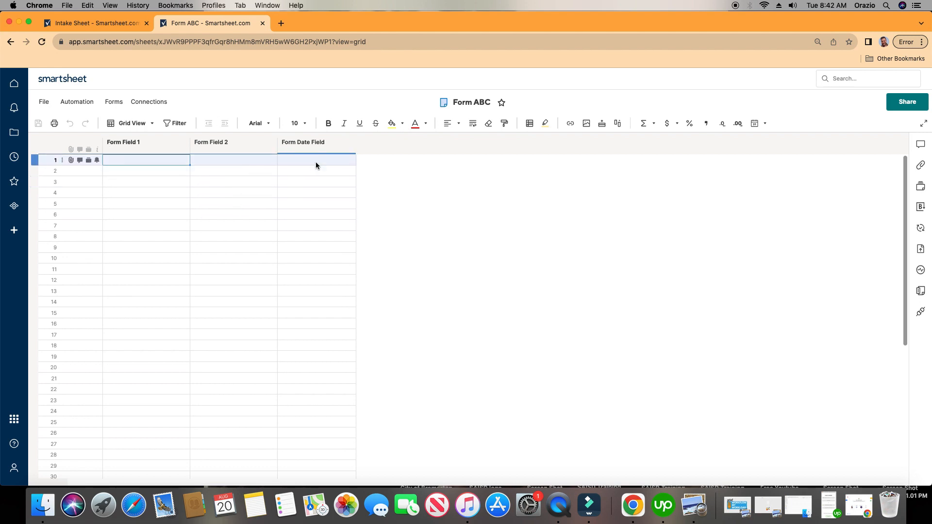
Inspect the loaded Form ABC sheet by selecting the Form Field 1 column header.
left_click(123, 141)
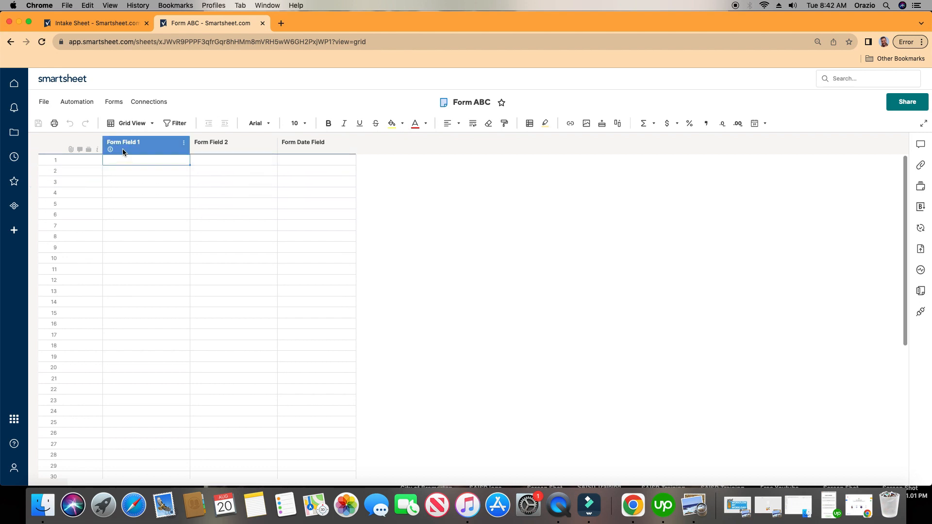
left_click(258, 192)
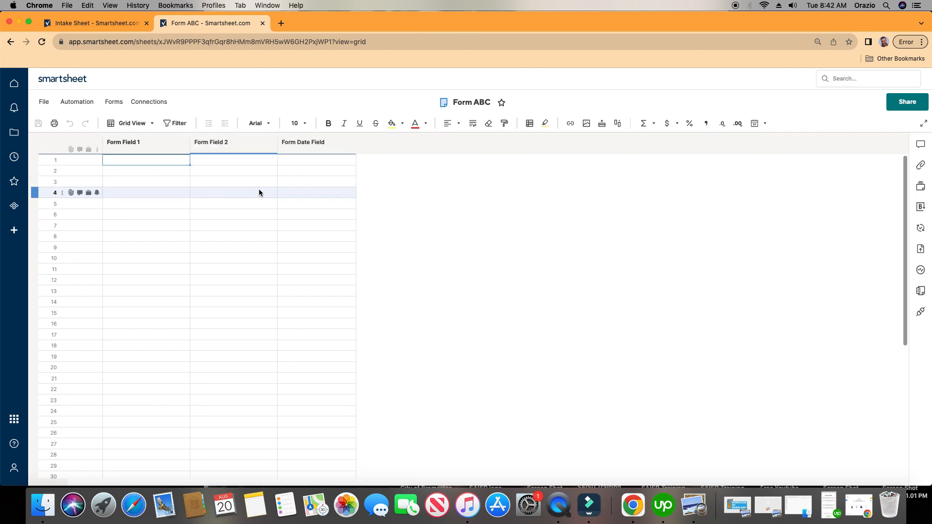
left_click(123, 142)
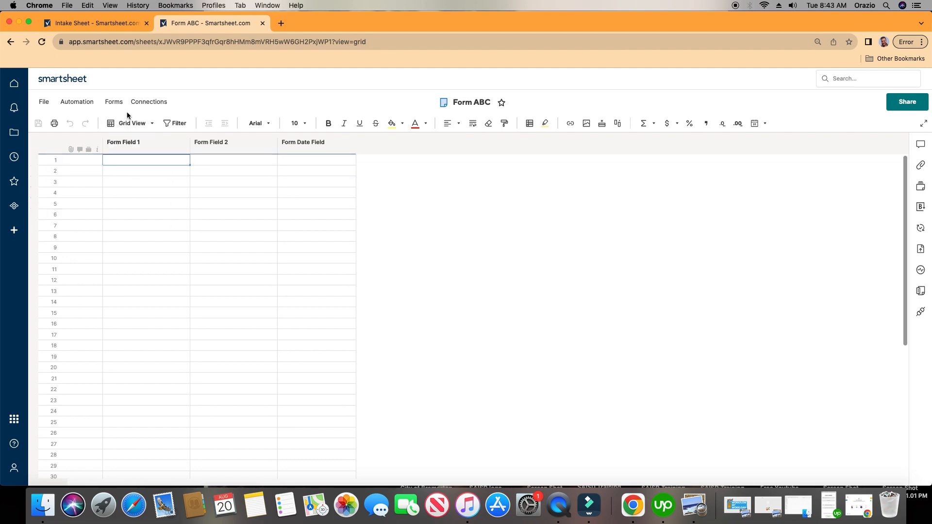
mouse_move(114, 102)
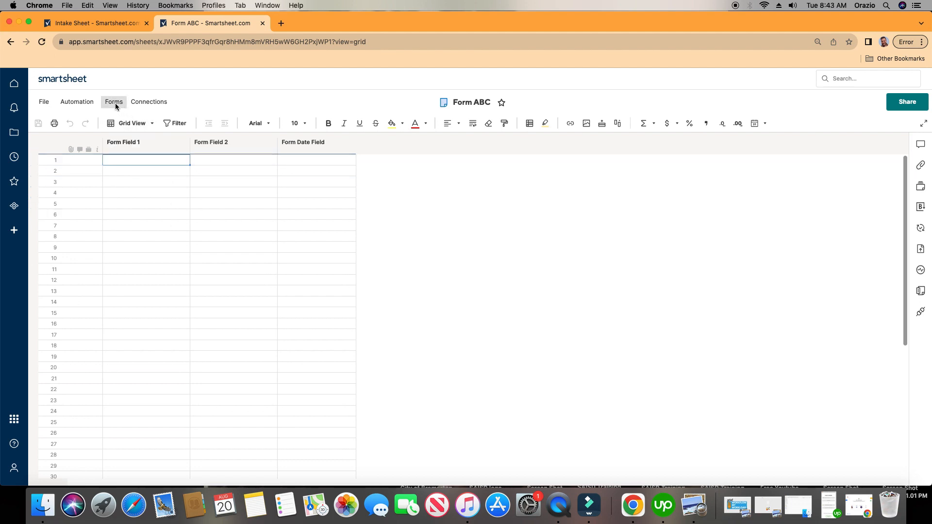
Launch the form builder via Forms > Create Form for the Form ABC sheet.
left_click(113, 102)
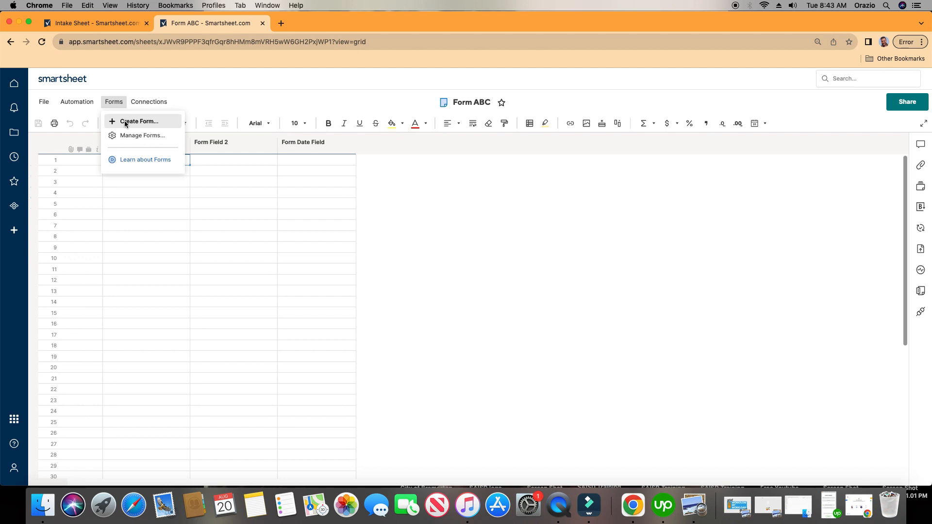
left_click(139, 121)
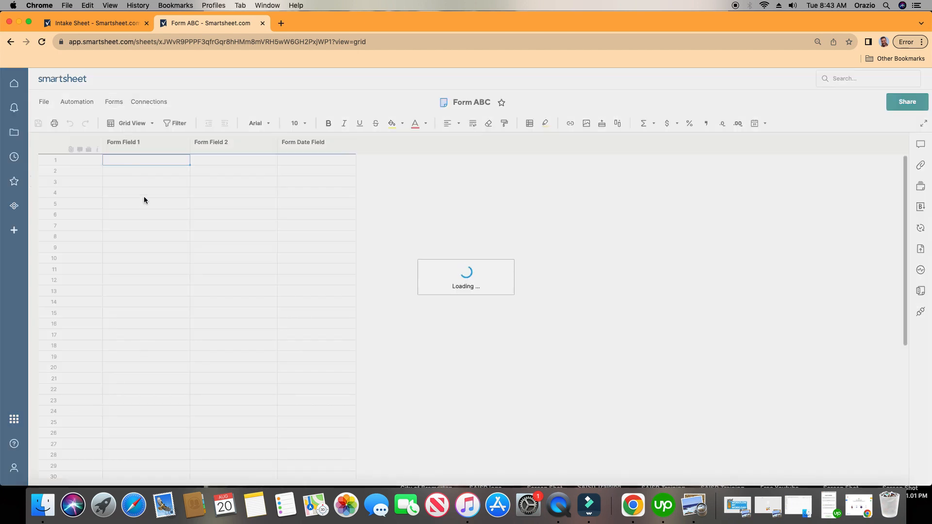
left_click(112, 102)
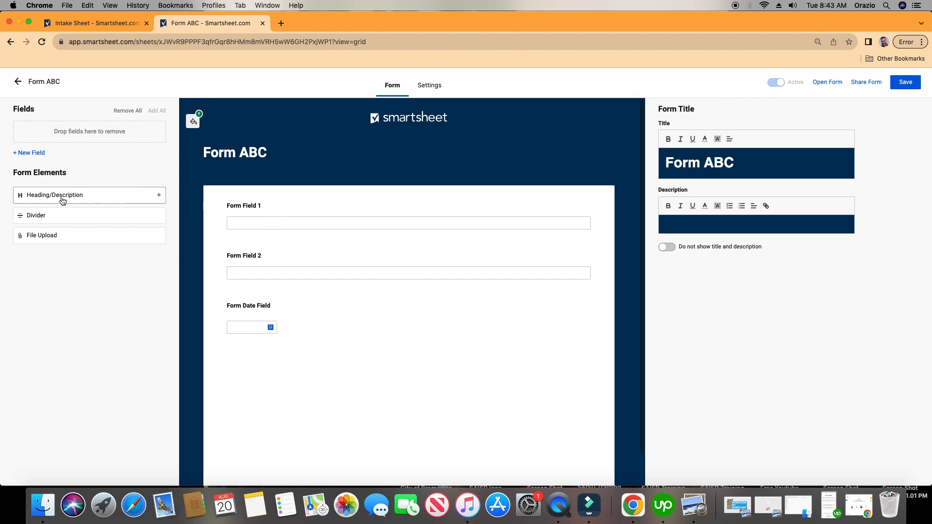
Place a Heading/Description block above Form Field 1 titled 'Your Information' with description 'please fill out'.
left_click_drag(54, 195, 314, 202)
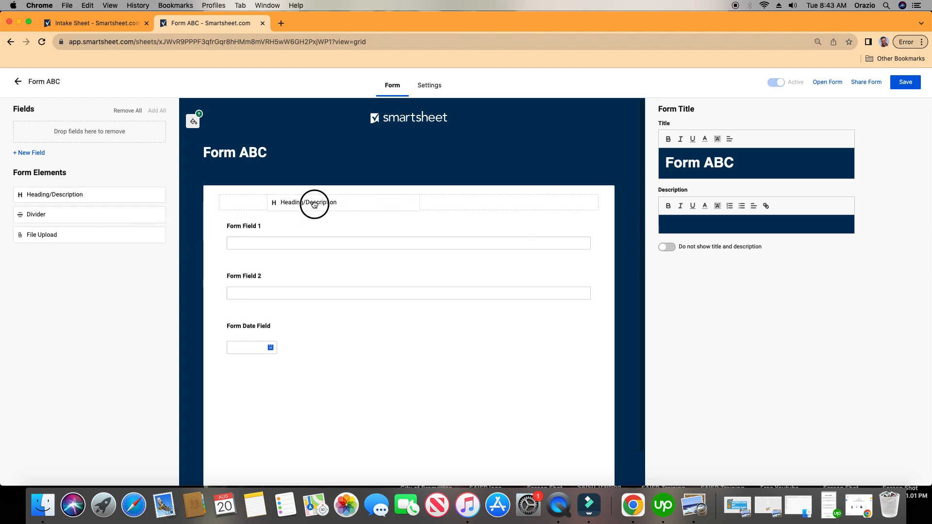
left_click_drag(313, 202, 326, 216)
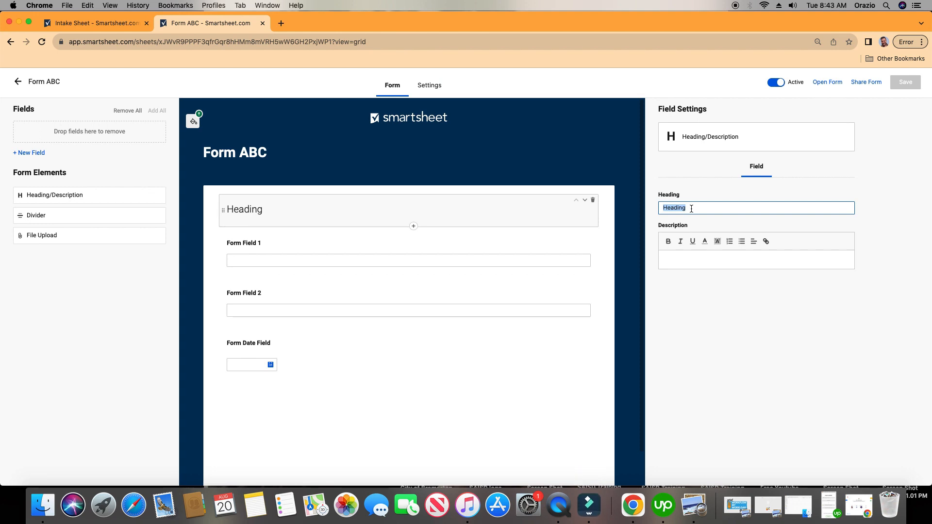
type("Your")
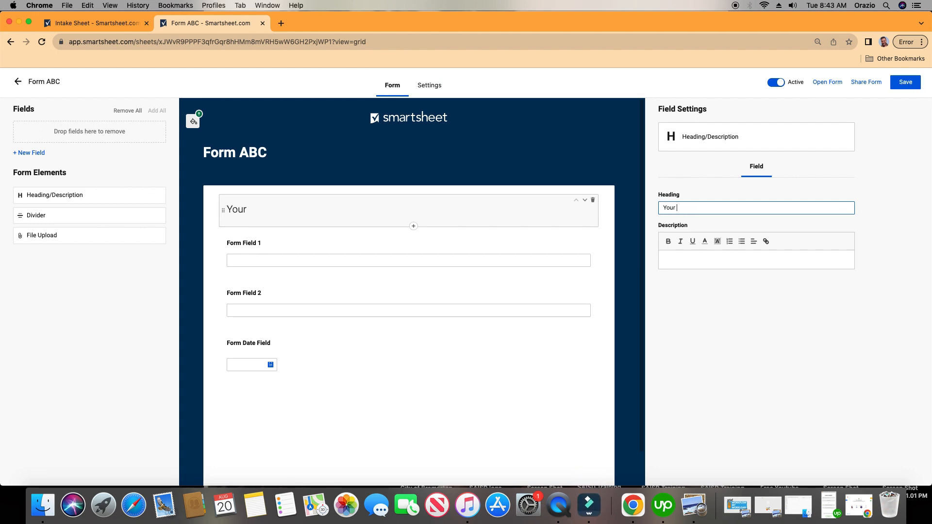
type("Inform")
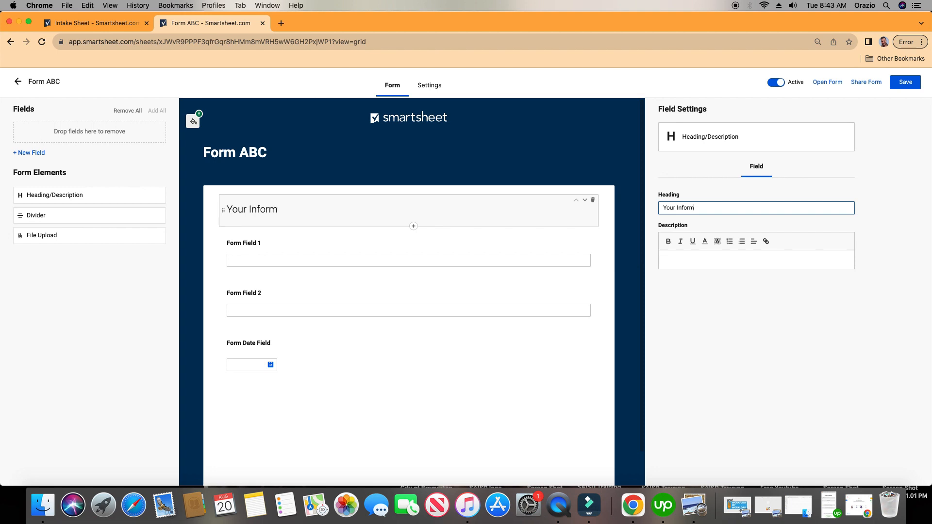
type("ation")
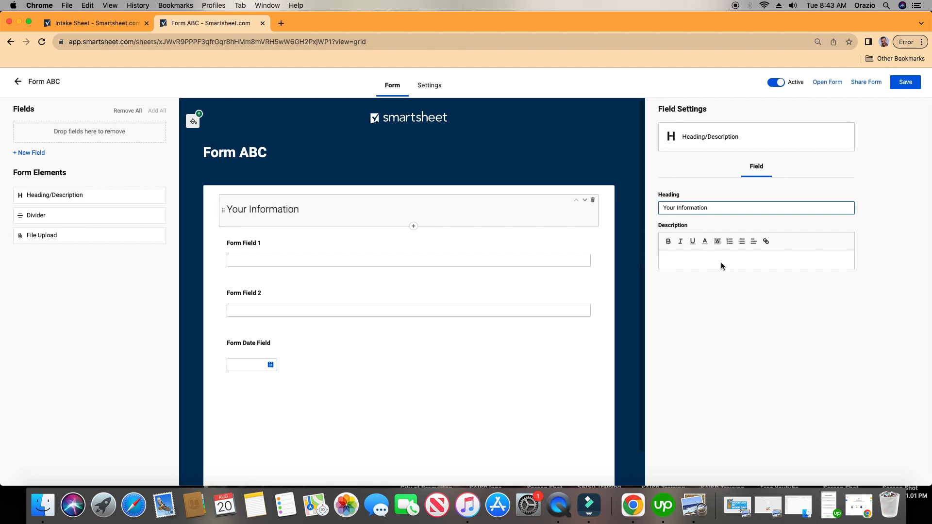
type("p")
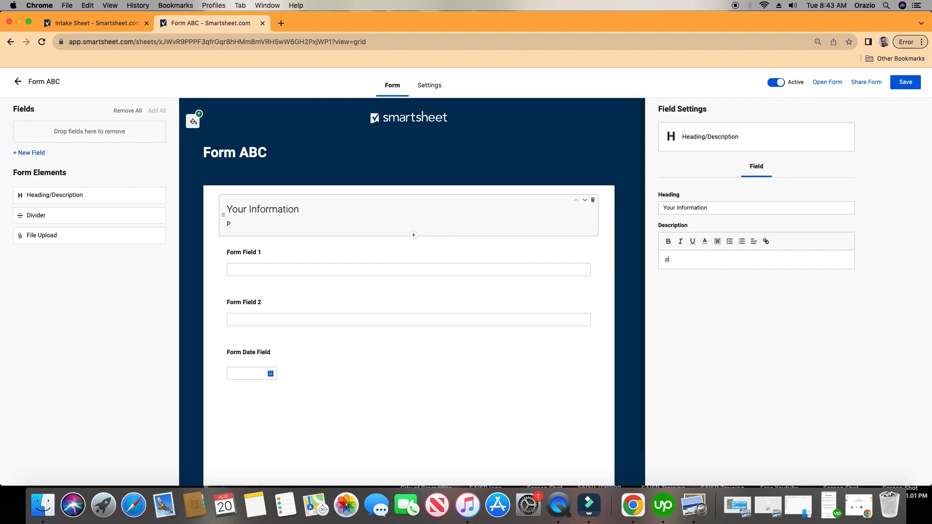
type("lease fill out...")
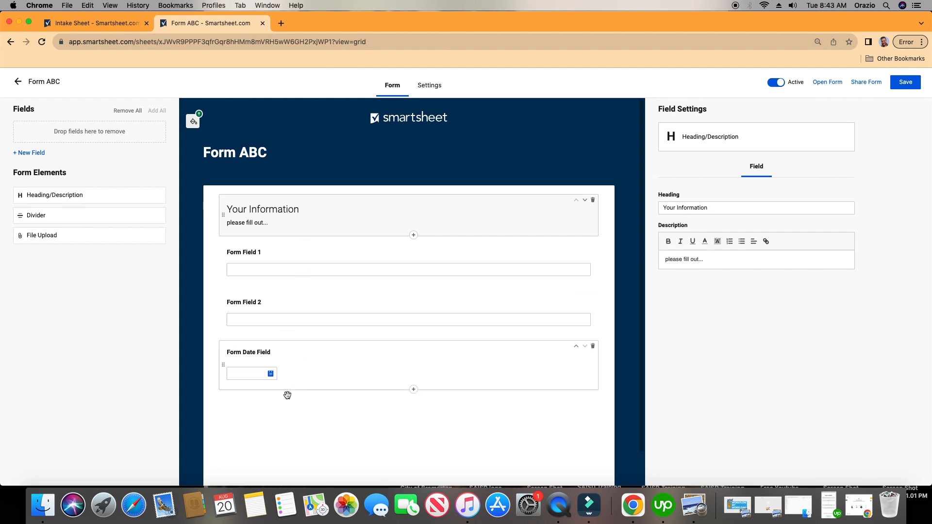
Relabel Form Field 1 as 'Your Name' and select Form Field 2 for editing.
left_click(244, 253)
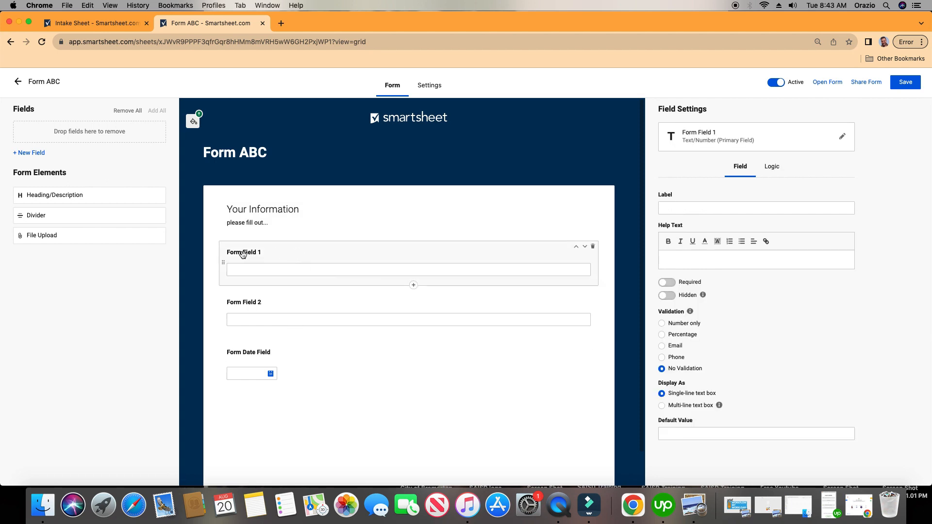
mouse_move(271, 257)
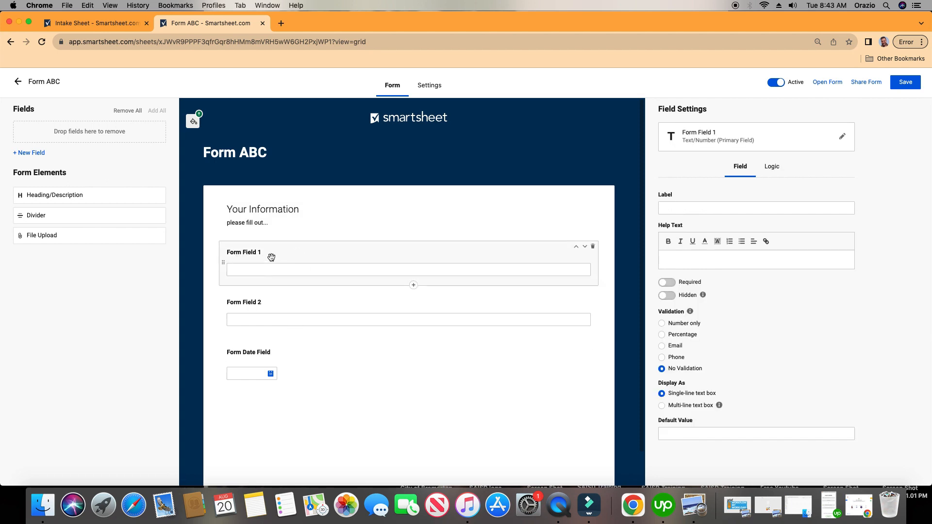
left_click(756, 208)
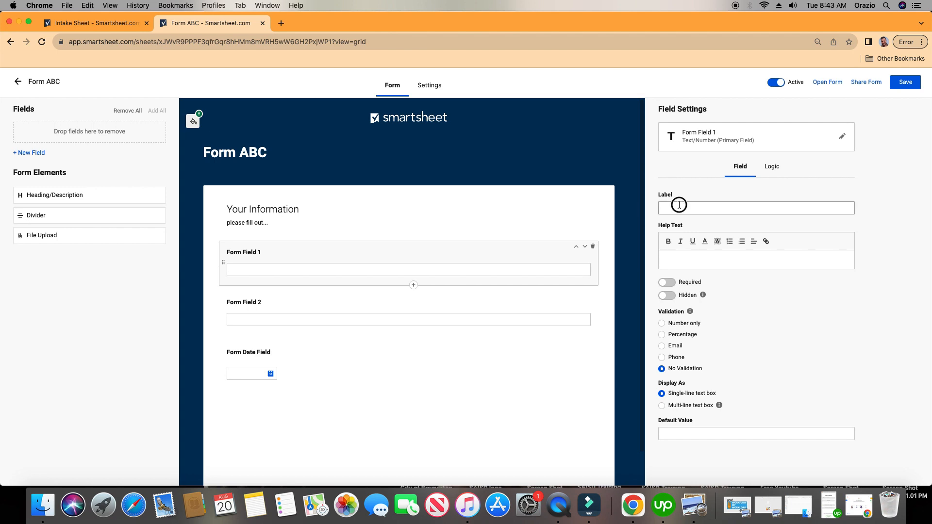
type("Your Name")
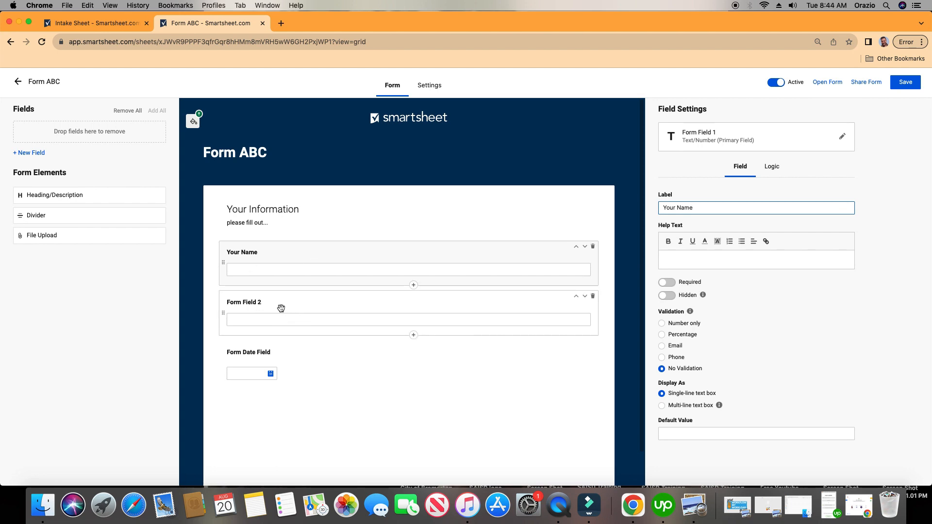
mouse_move(277, 308)
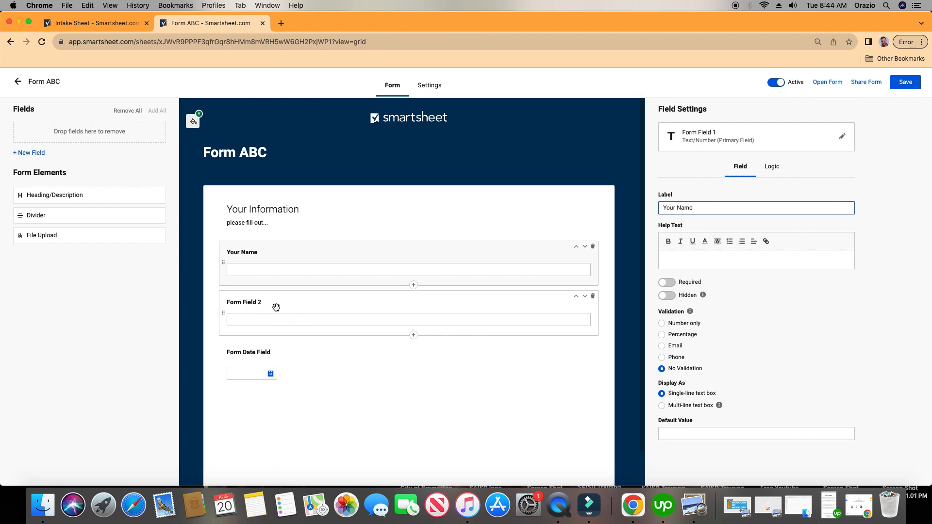
left_click(244, 302)
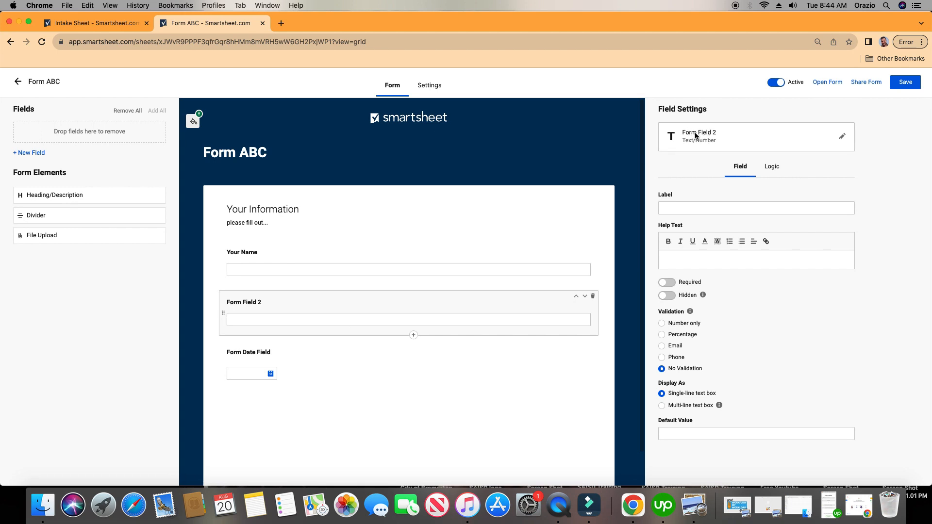
Change Form Field 2 to a Date type field named 'Today's date'.
left_click(842, 136)
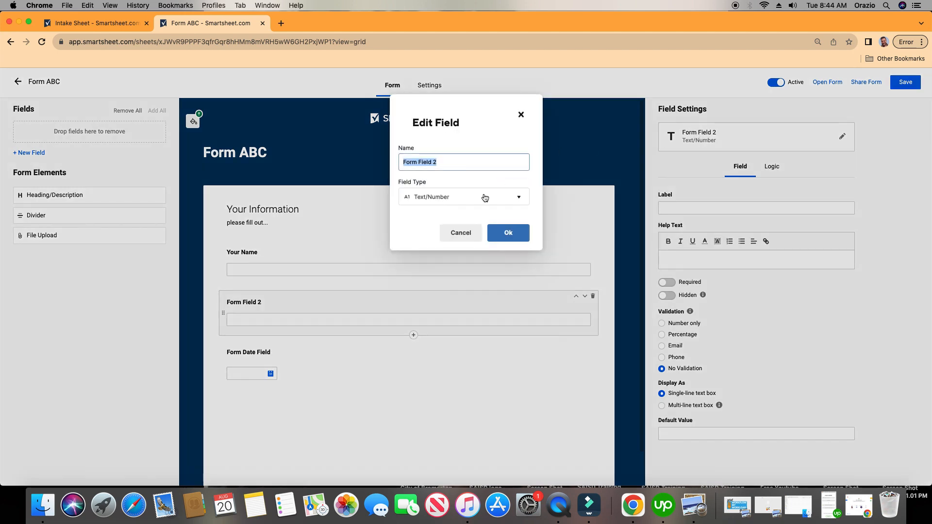
left_click(464, 197)
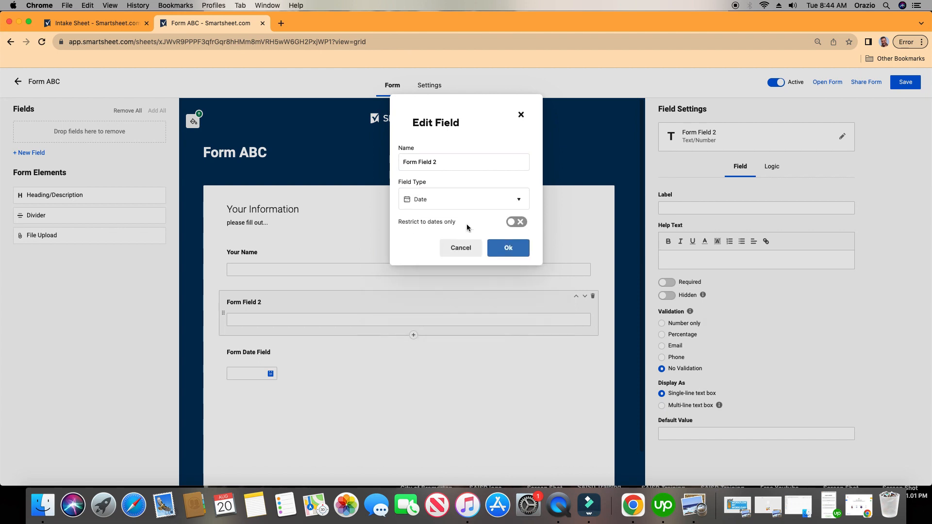
type("T")
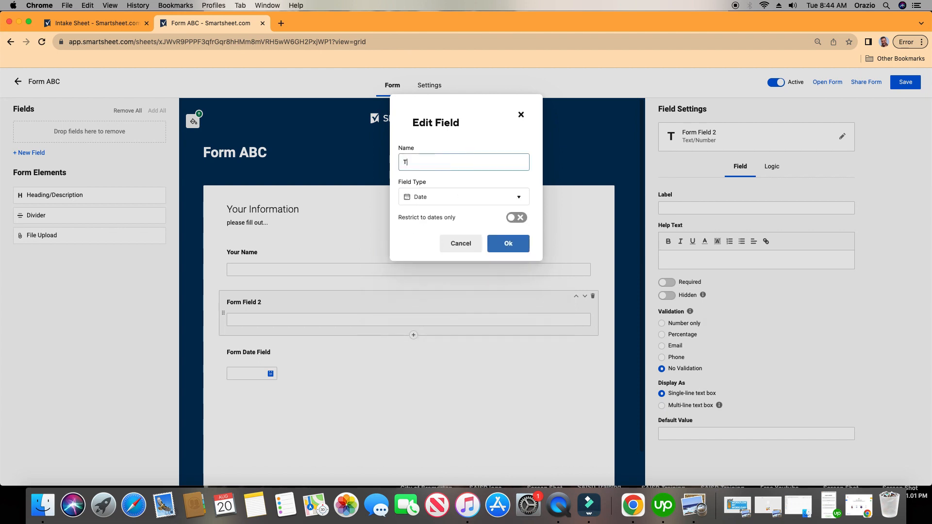
type("oday's date")
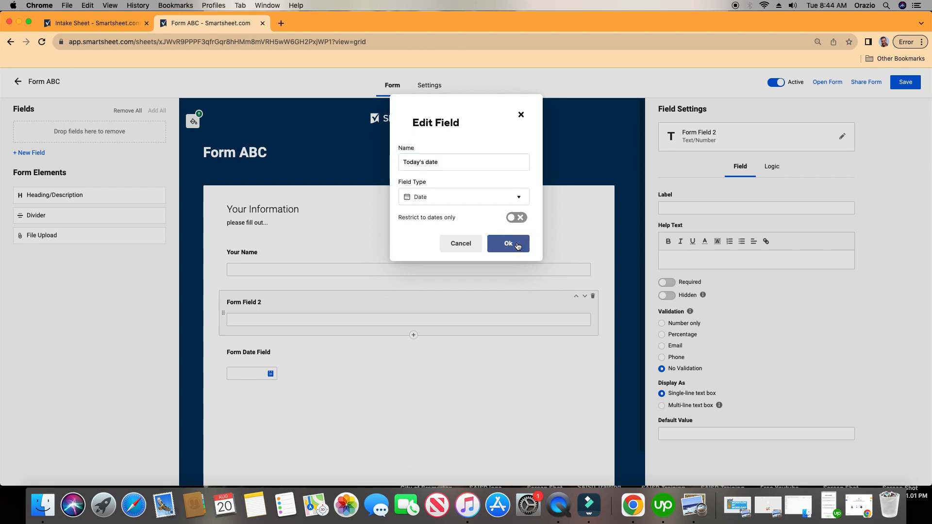
left_click(507, 242)
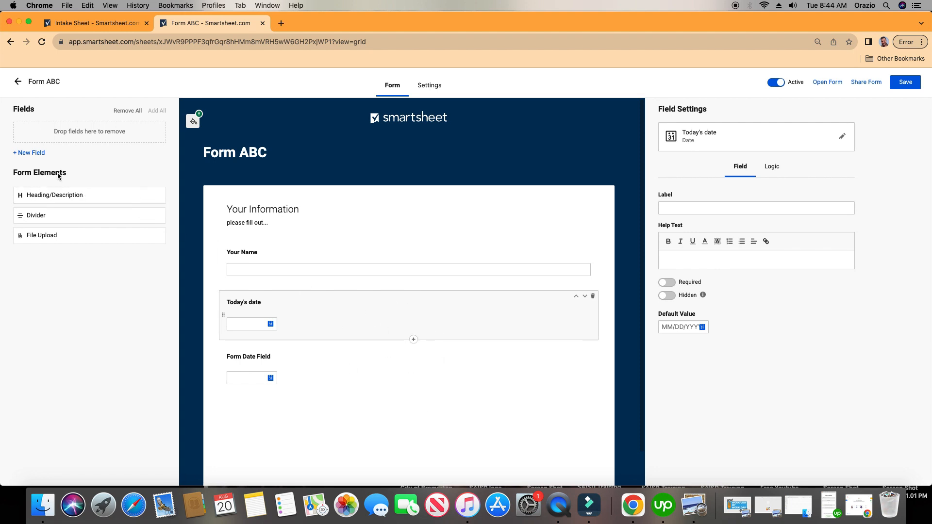
Add a new Dropdown list field 'Are you excited?' with values Yes and No.
left_click(28, 152)
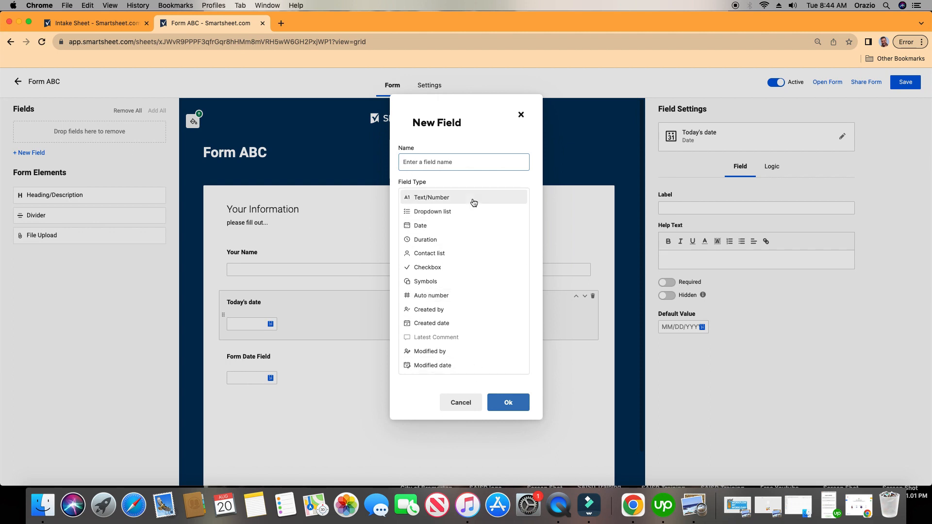
left_click(432, 212)
type("Are you")
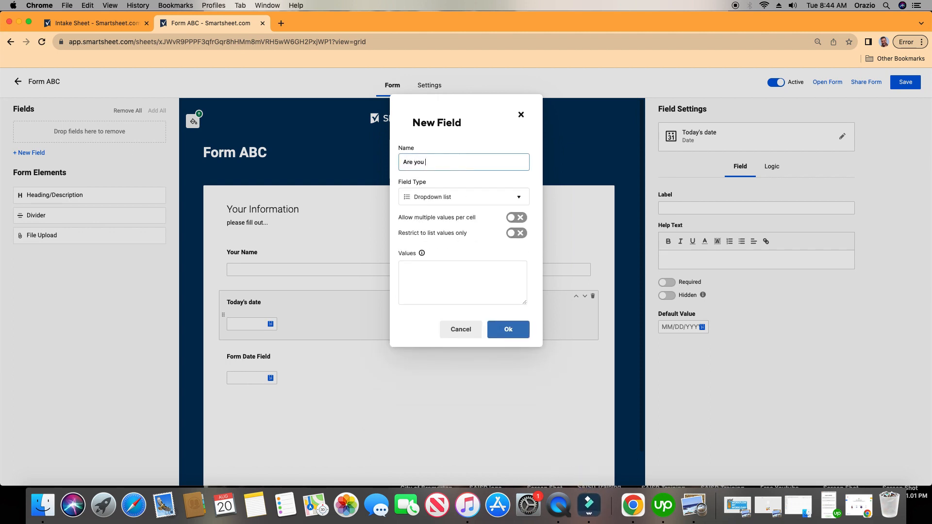
type("excited?")
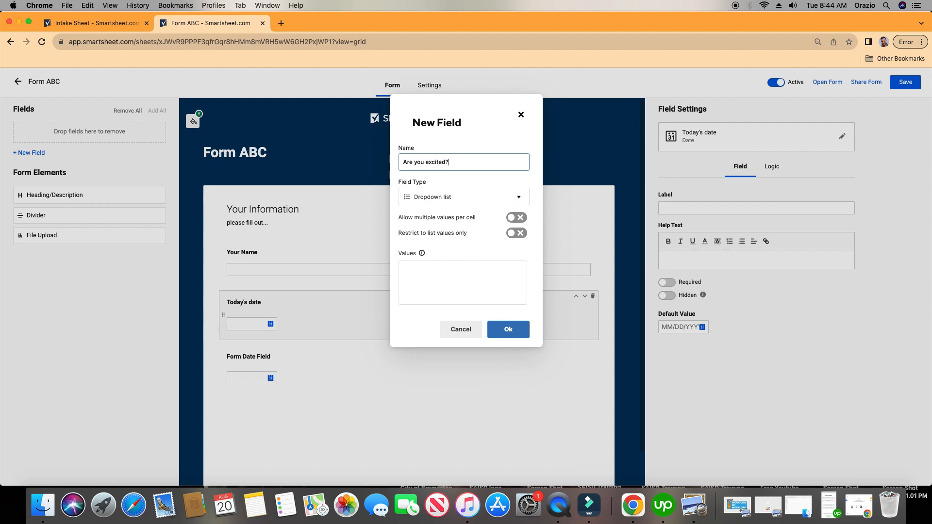
type("Yes")
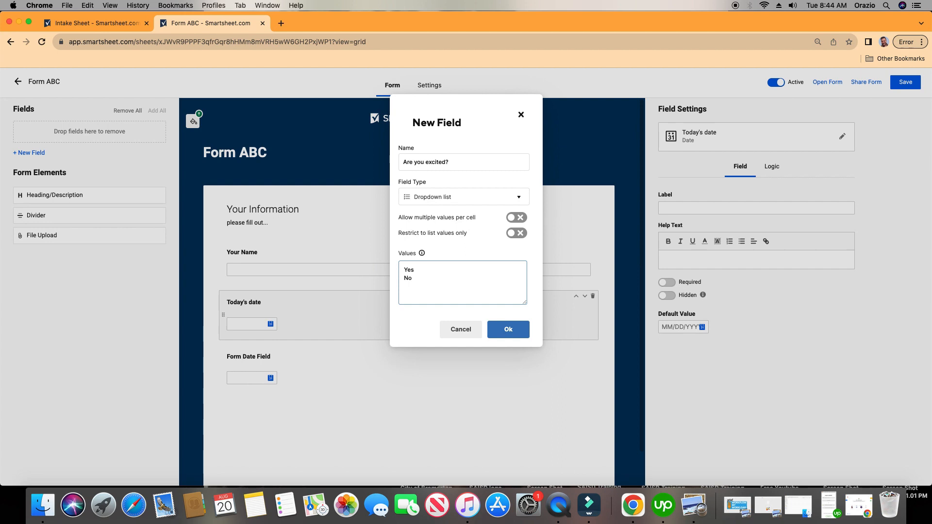
left_click(507, 329)
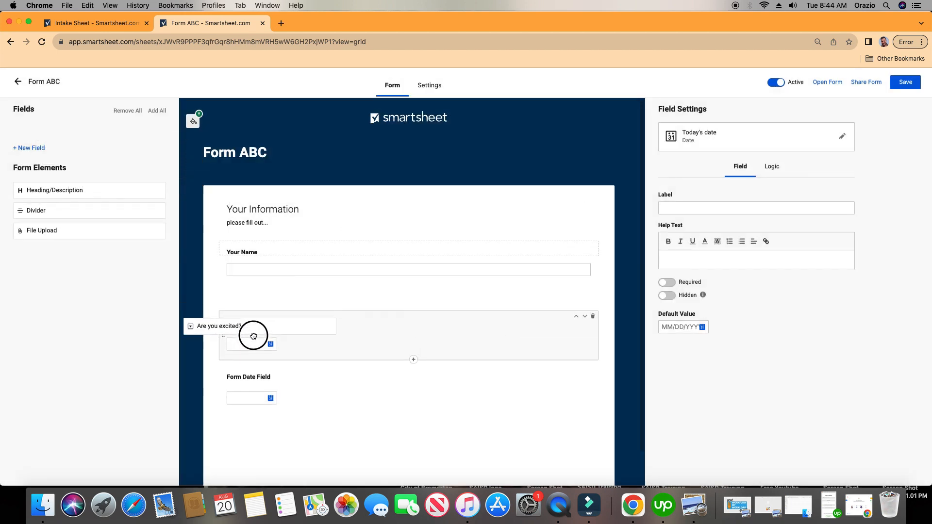
Place 'Are you excited?' at the form's bottom as horizontal radio buttons and save the form.
left_click_drag(252, 336, 309, 406)
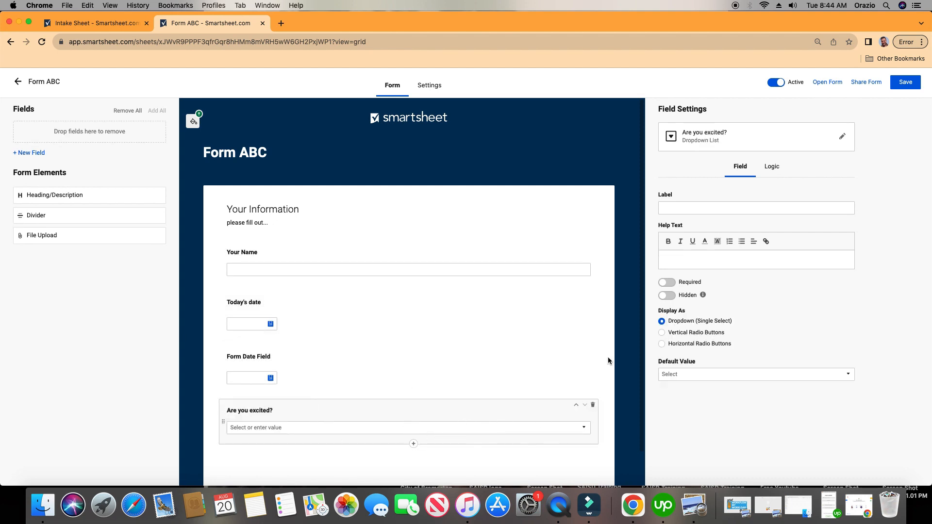
left_click(662, 332)
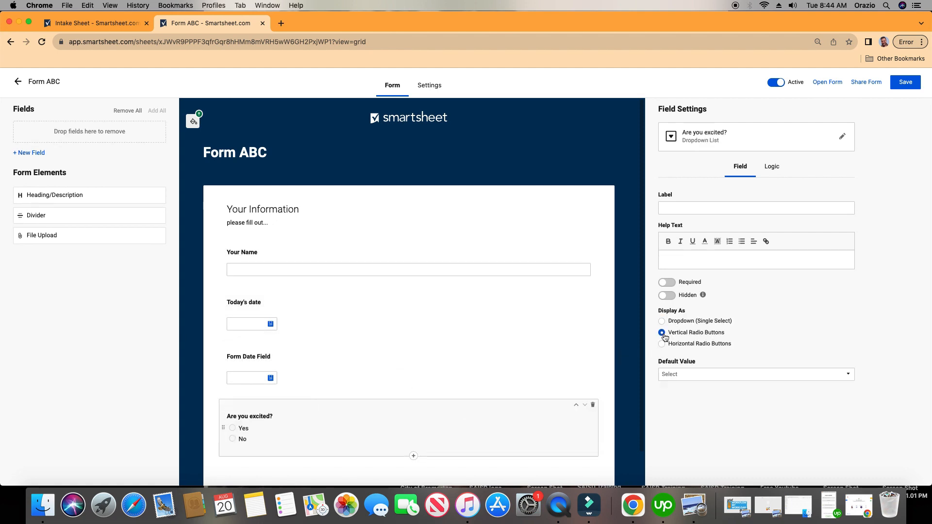
left_click(662, 343)
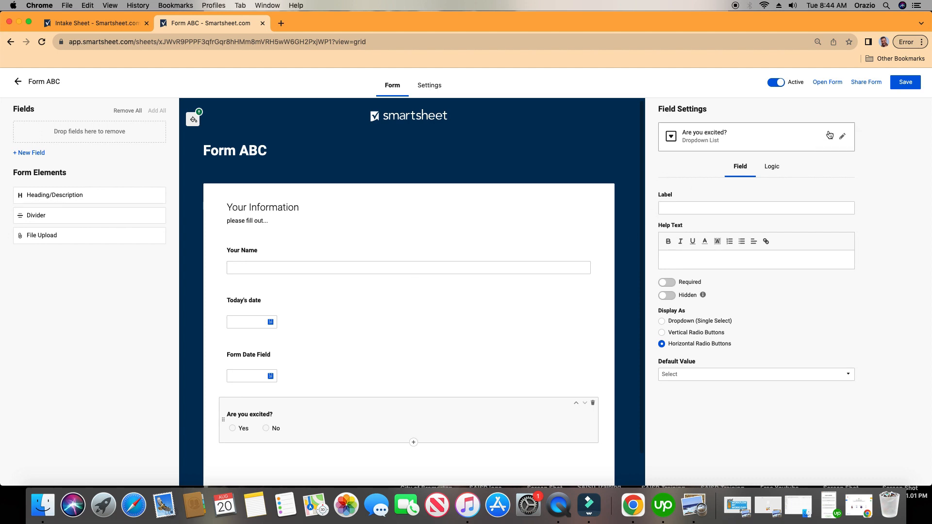
left_click(905, 82)
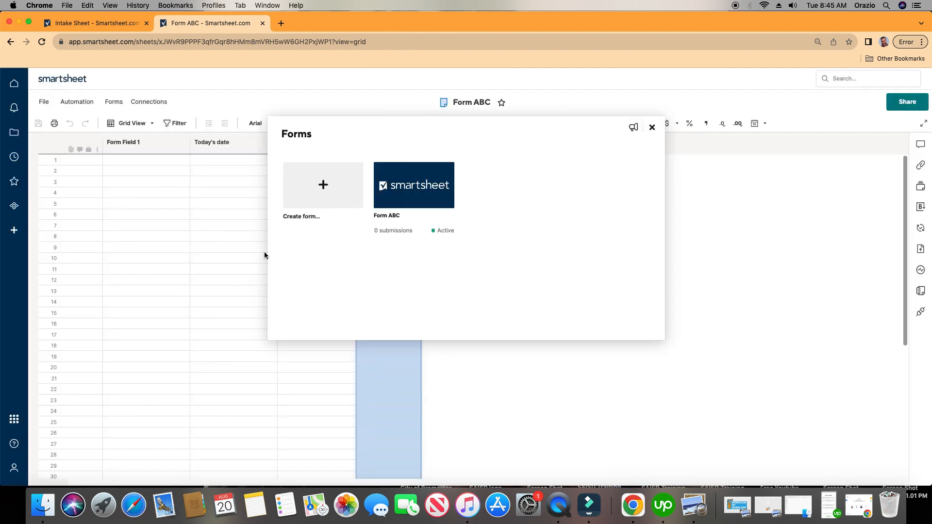
Close the Forms dialog to reveal the Form ABC sheet with its new Are you excited? column.
left_click(652, 127)
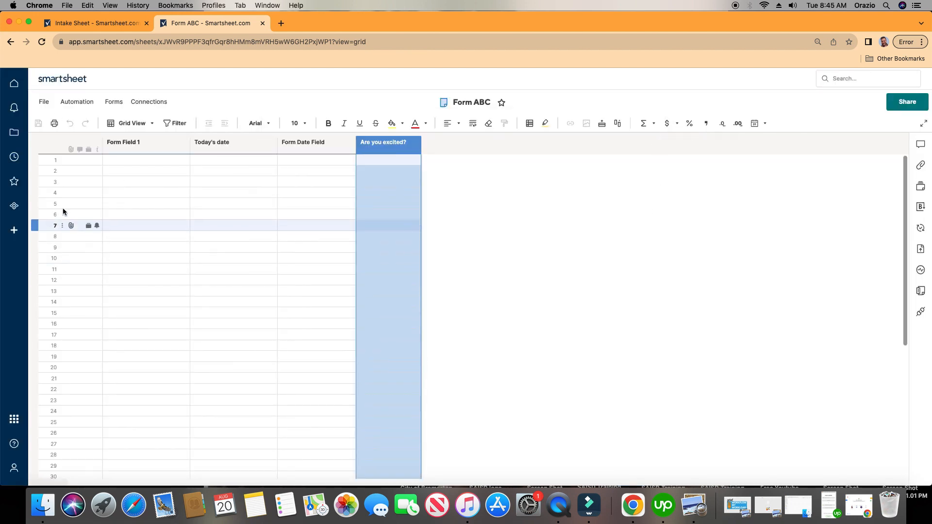
left_click(232, 142)
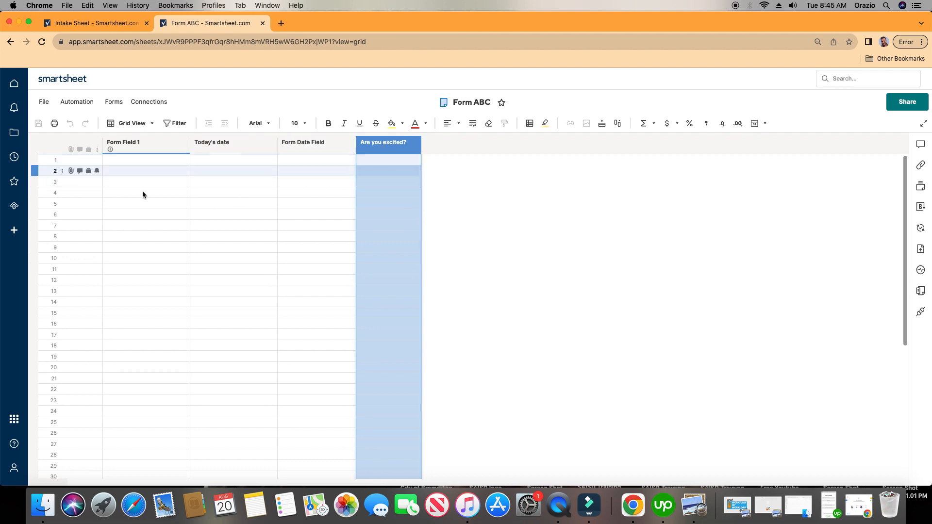
left_click(142, 192)
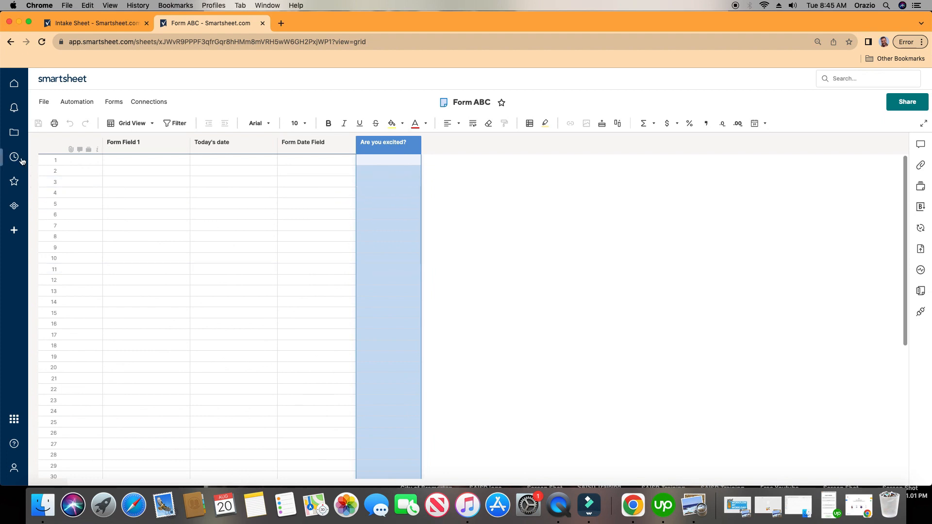
Browse to the Bob's Lemonade workspace and open its Intake Sheet.
left_click(14, 132)
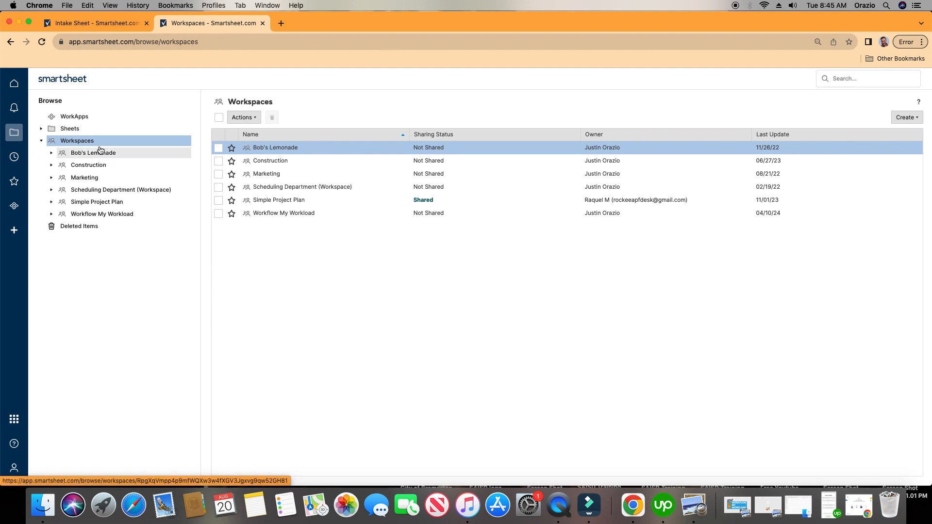
left_click(94, 152)
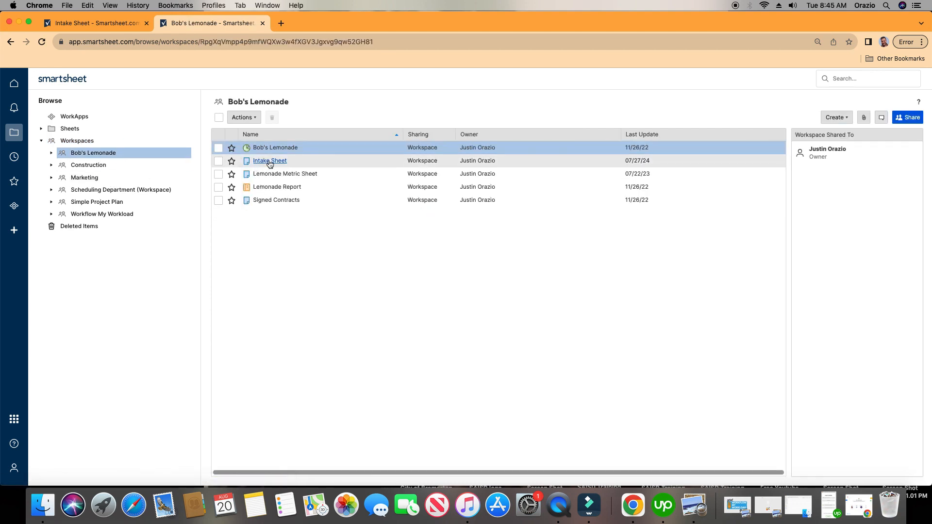
left_click(268, 160)
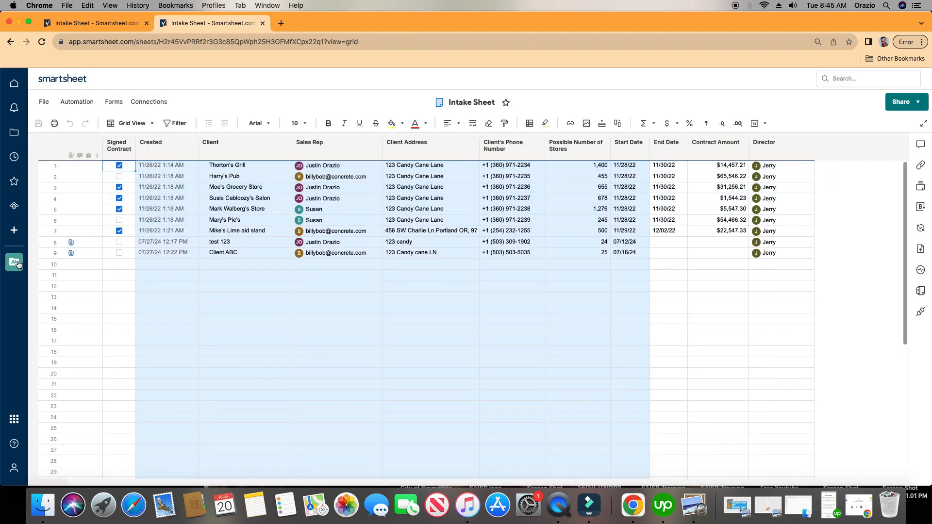
mouse_move(14, 262)
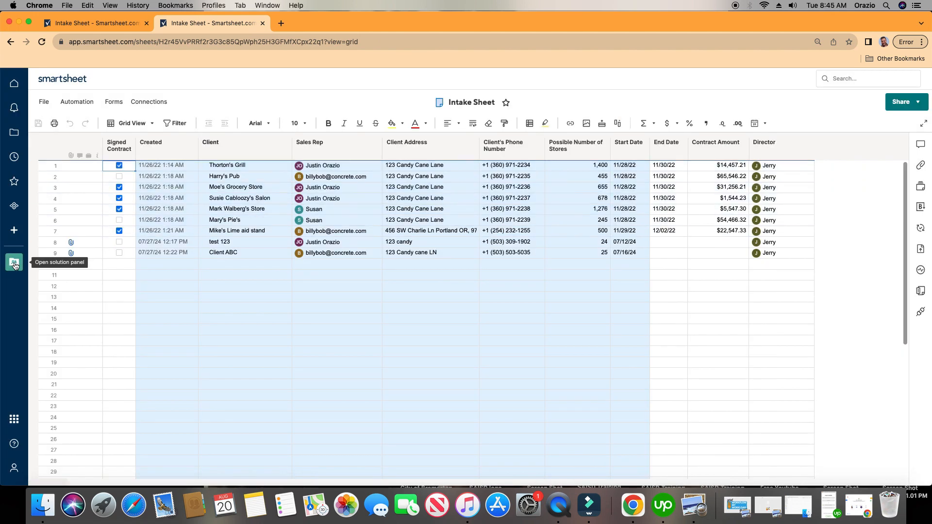
View the Intake Form in the Bob's Lemonade workspace, then return to the workspace listing.
left_click(13, 262)
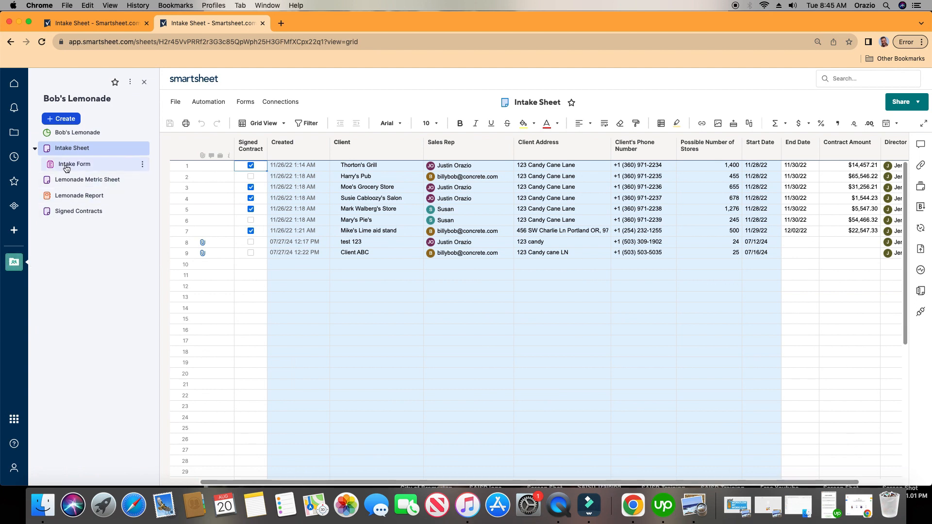
left_click(485, 176)
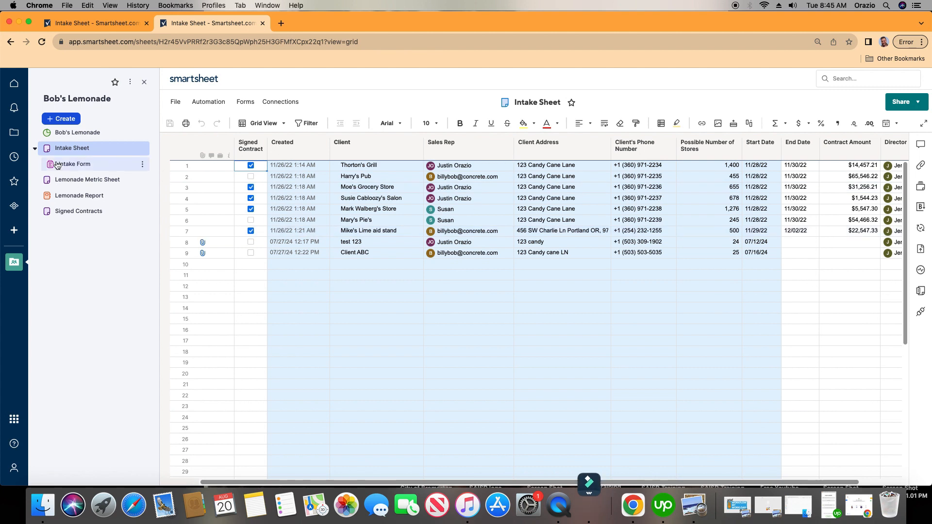
left_click(74, 164)
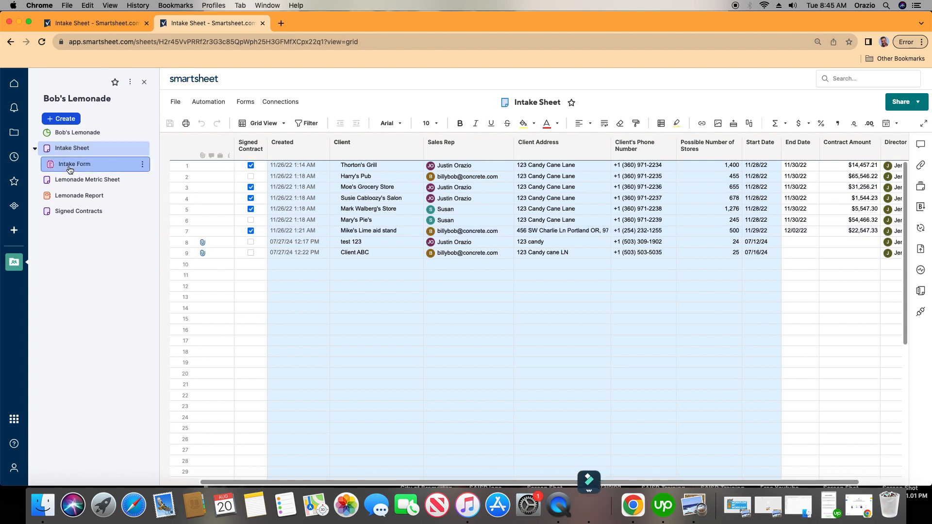
left_click(74, 163)
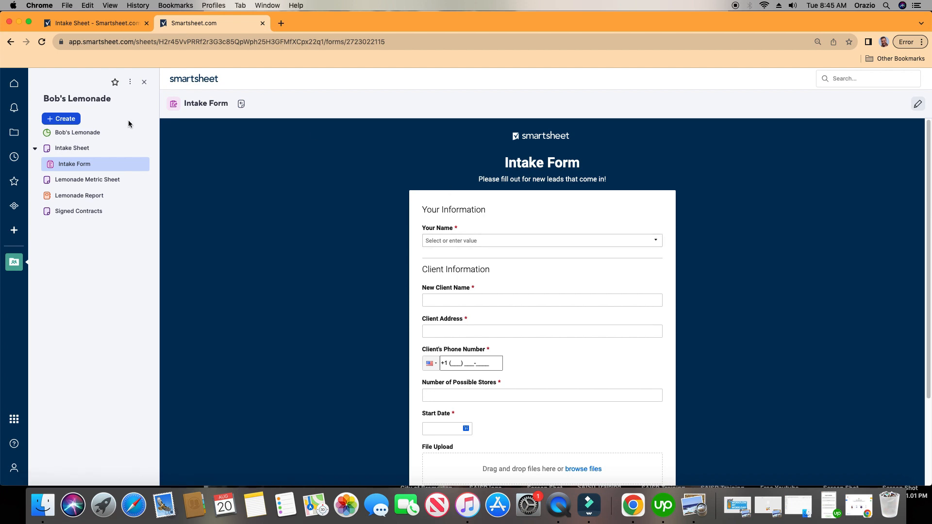
left_click(71, 147)
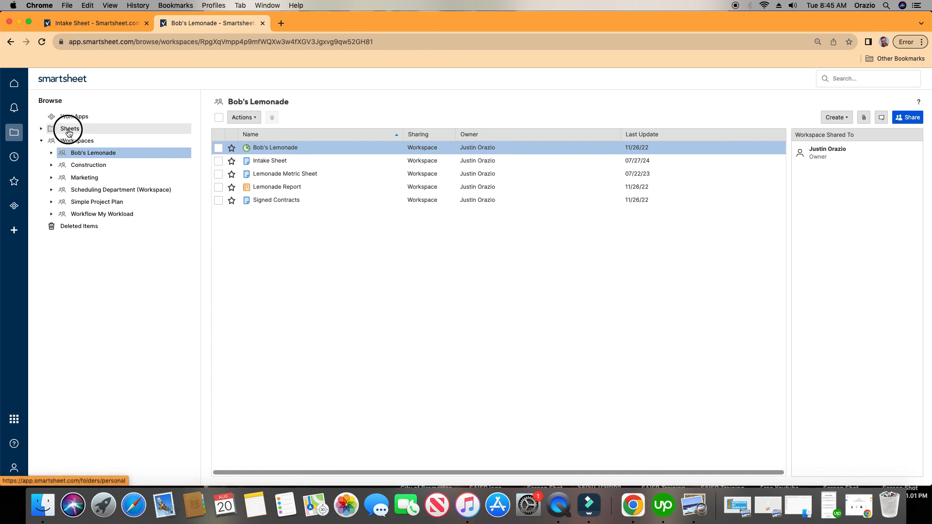
Sort all sheets by Last Update and reopen the Form ABC sheet.
left_click(69, 128)
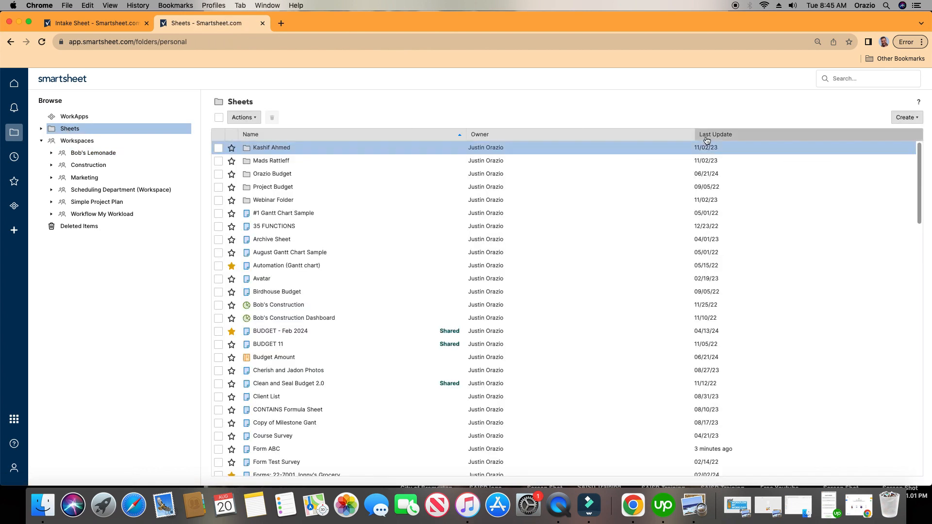
left_click(715, 134)
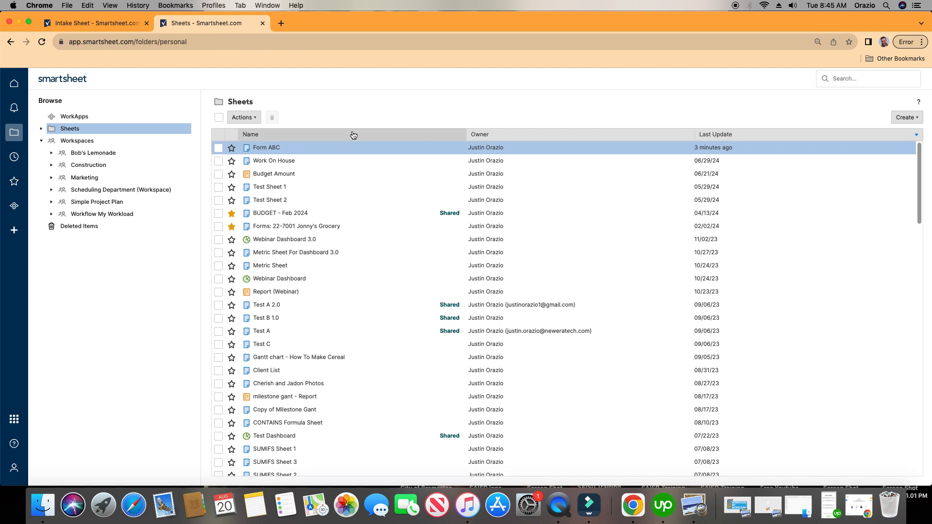
double_click(266, 147)
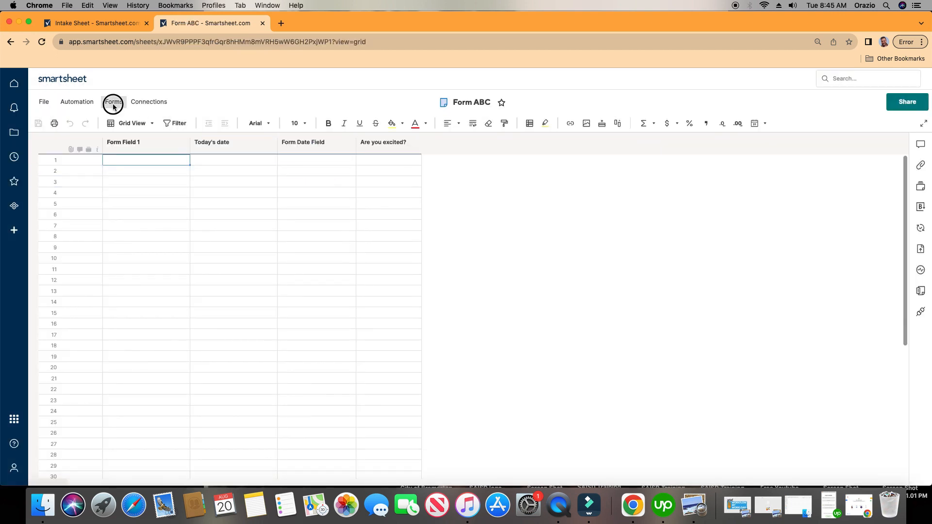
Copy Form ABC's link from Manage Forms and return to the sheet.
left_click(114, 102)
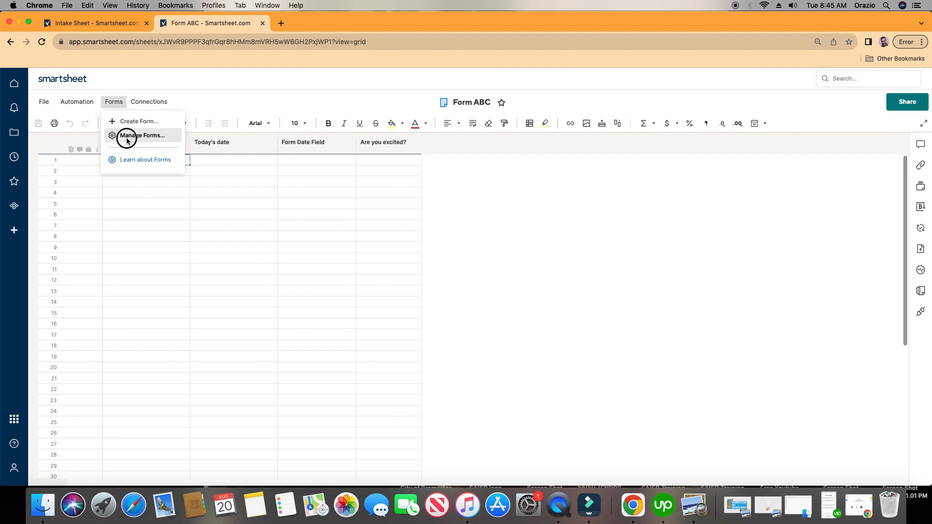
left_click(141, 134)
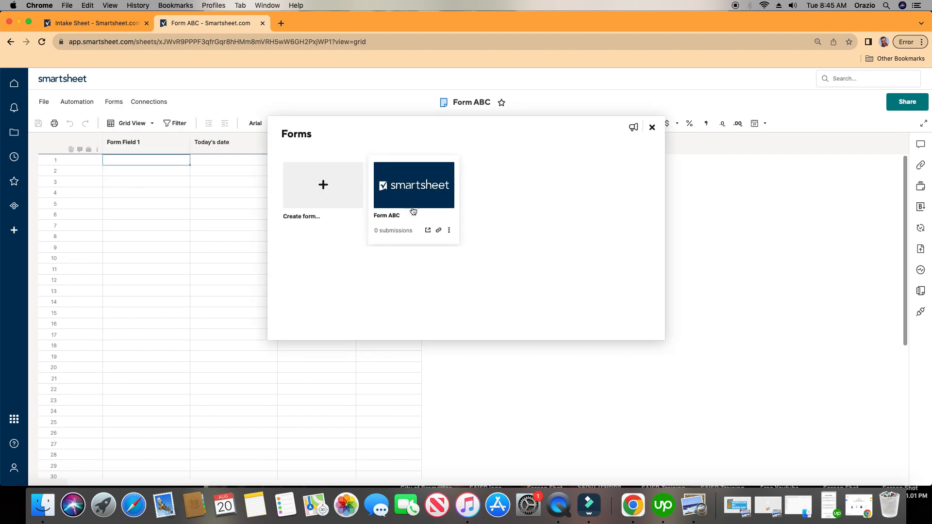
left_click(413, 184)
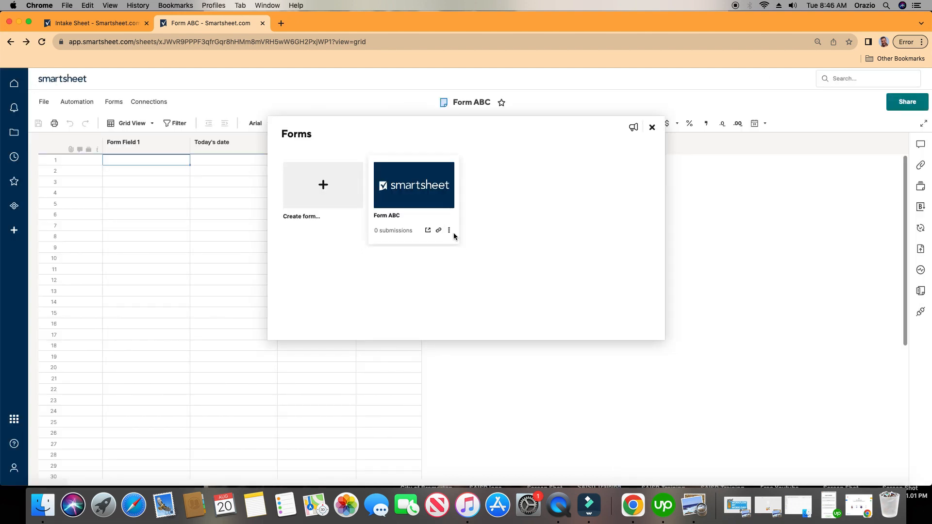
left_click(439, 230)
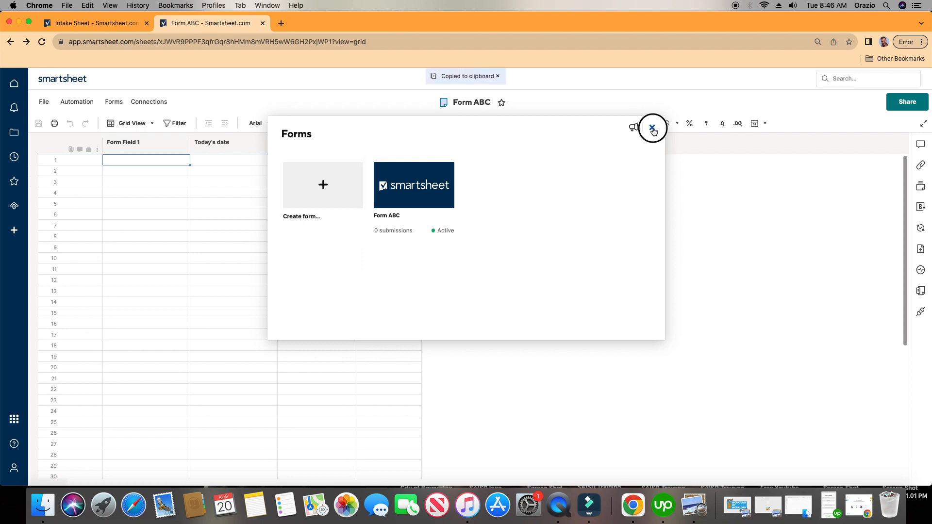
left_click(652, 128)
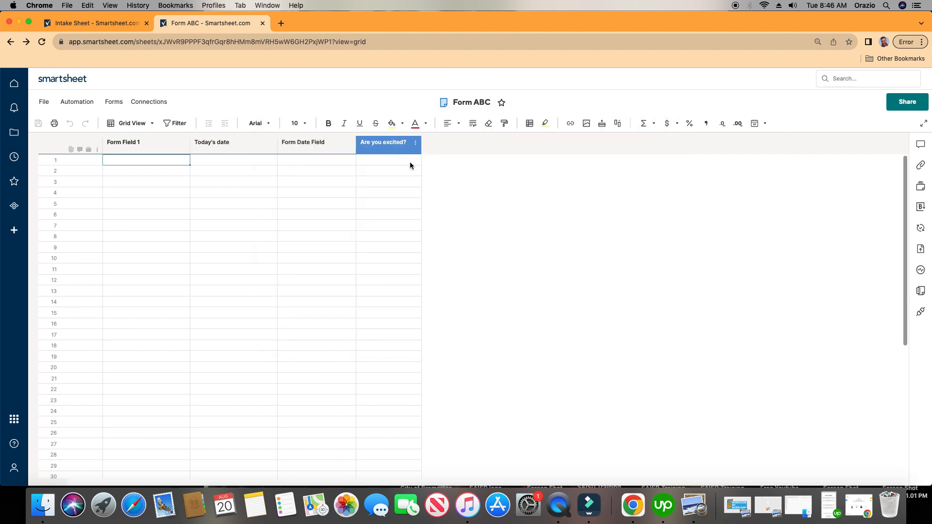